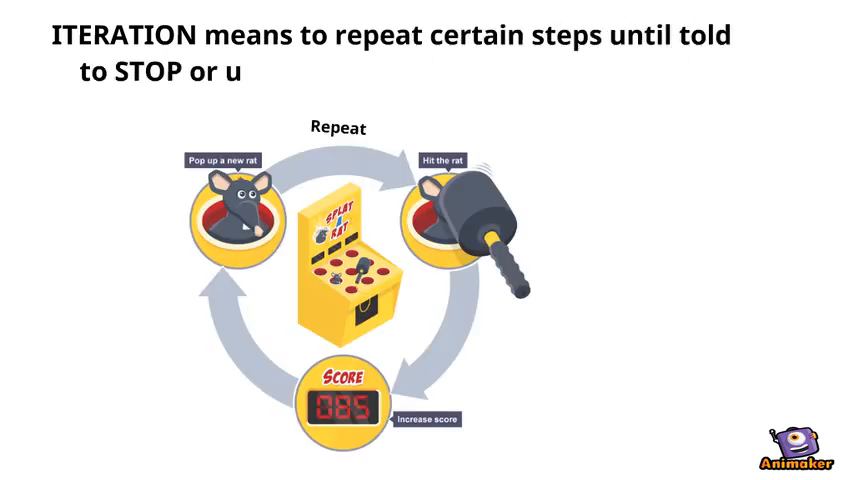
type("ntil a particular CONDITION is")
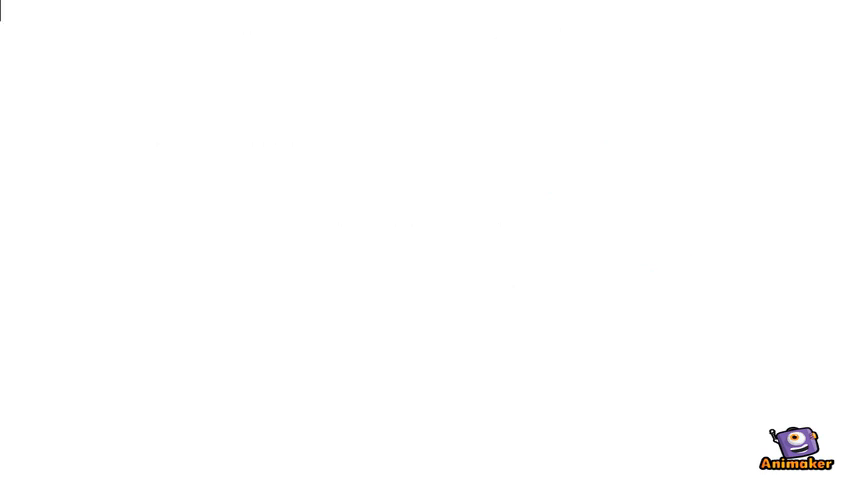
type("There are two methods by which programs can perform")
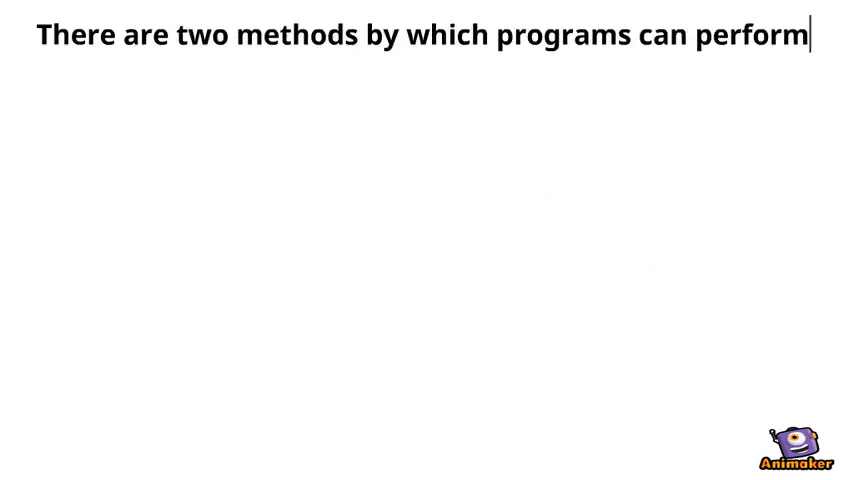
type("iteration")
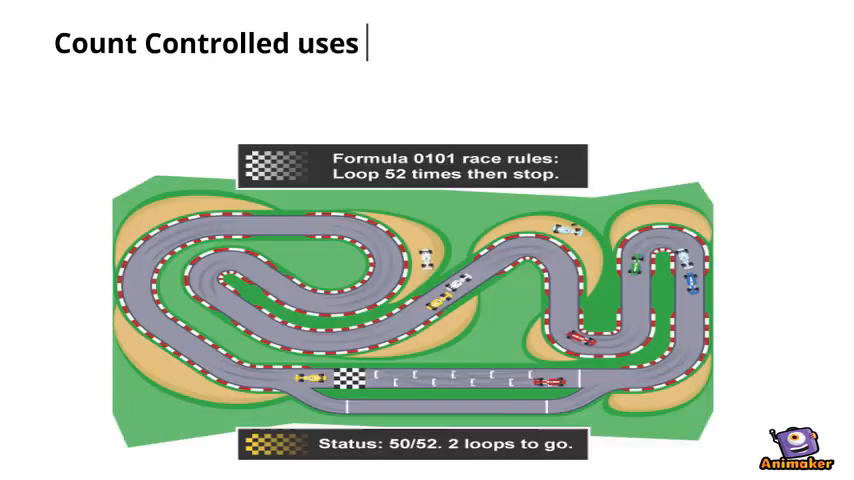
type("a counter to keep track of how")
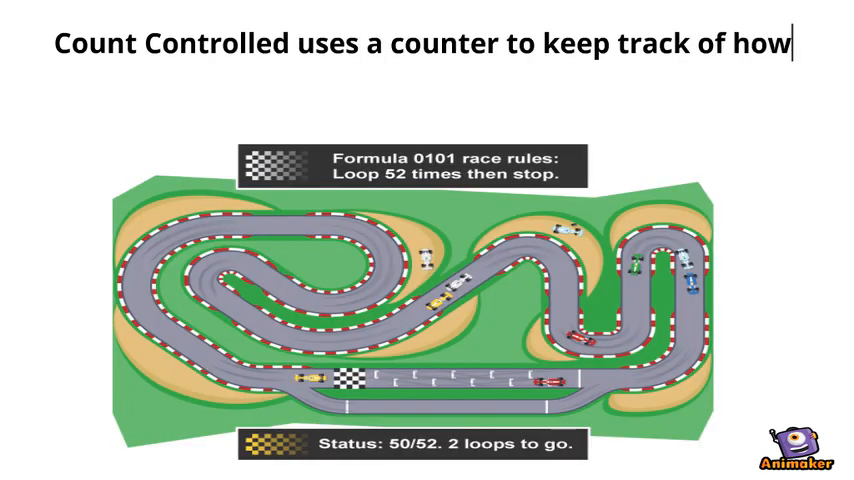